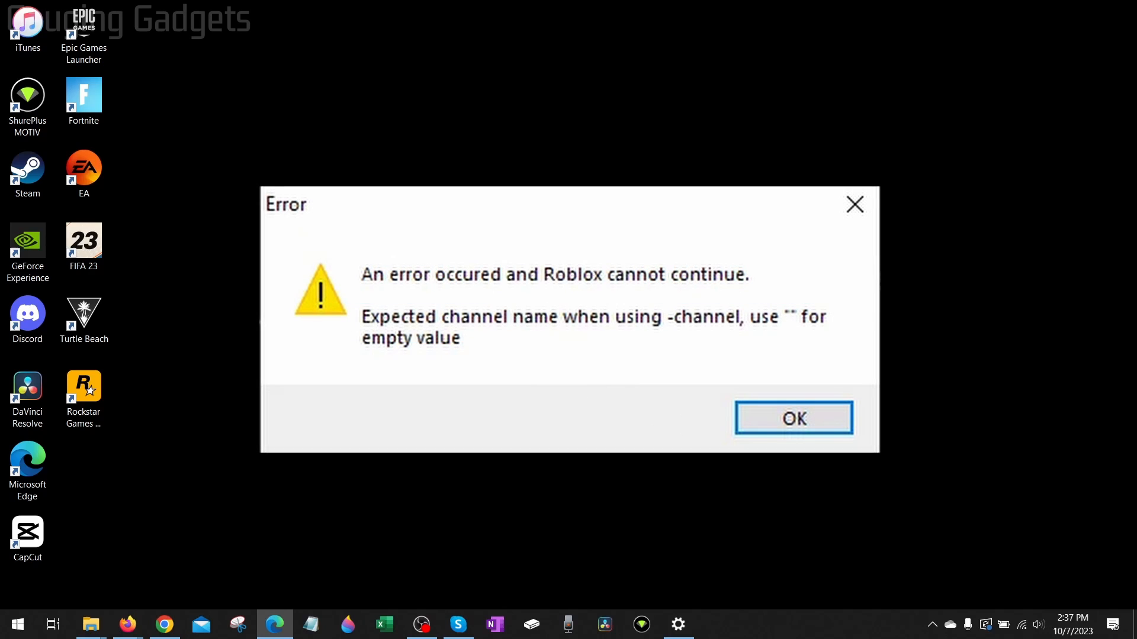
Dismiss the Roblox 'expected channel name' error with OK.
click(792, 419)
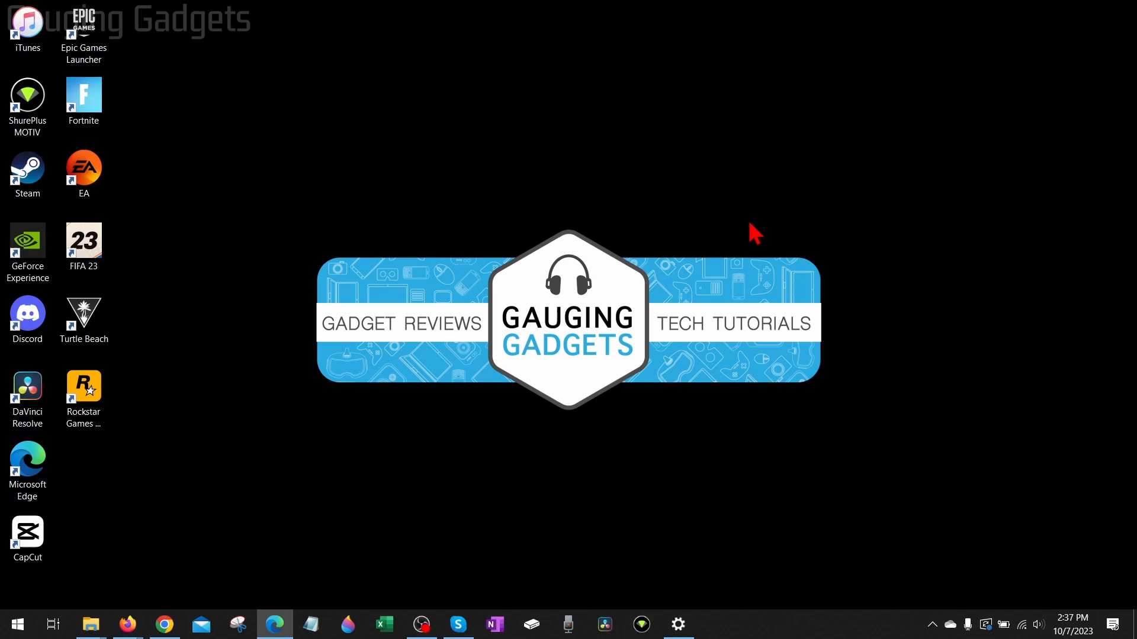
mouse_move(760, 227)
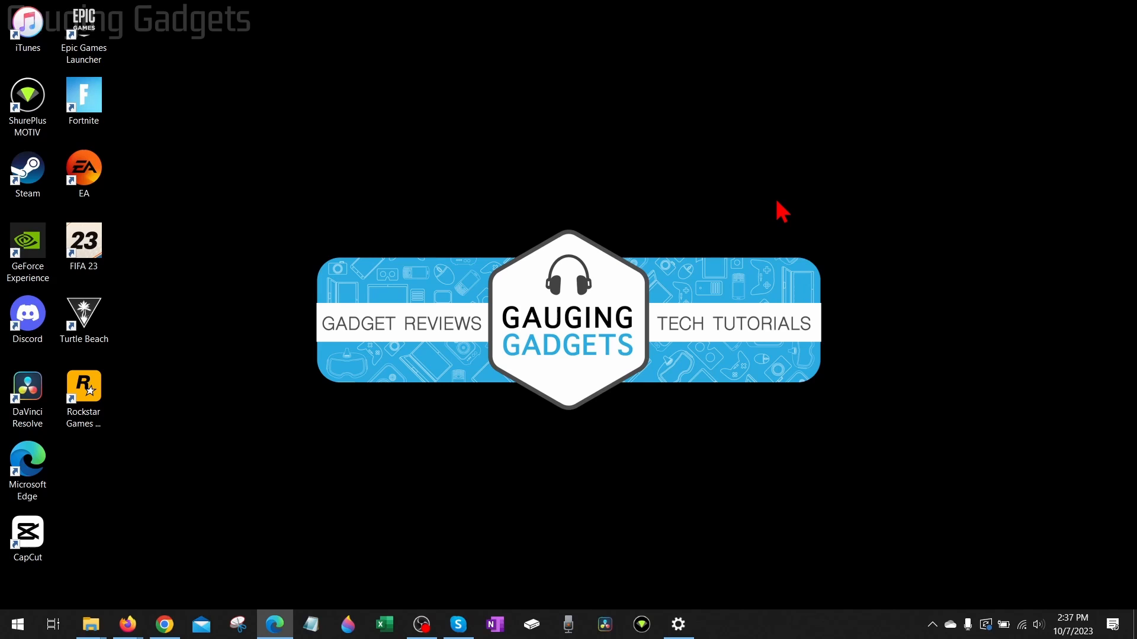
mouse_move(719, 237)
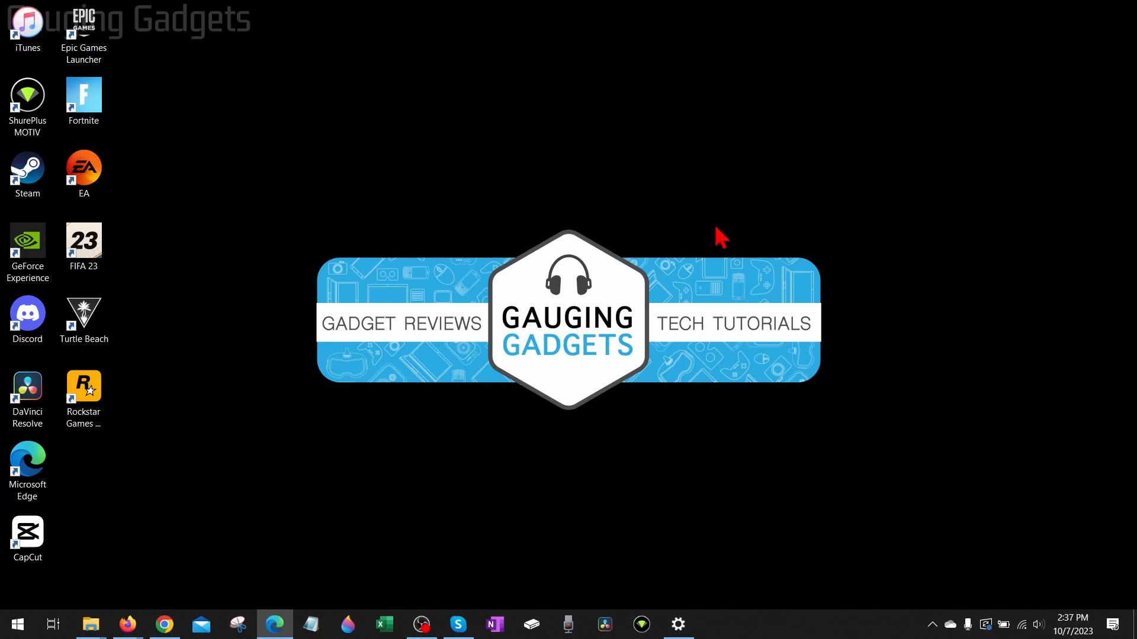
mouse_move(611, 190)
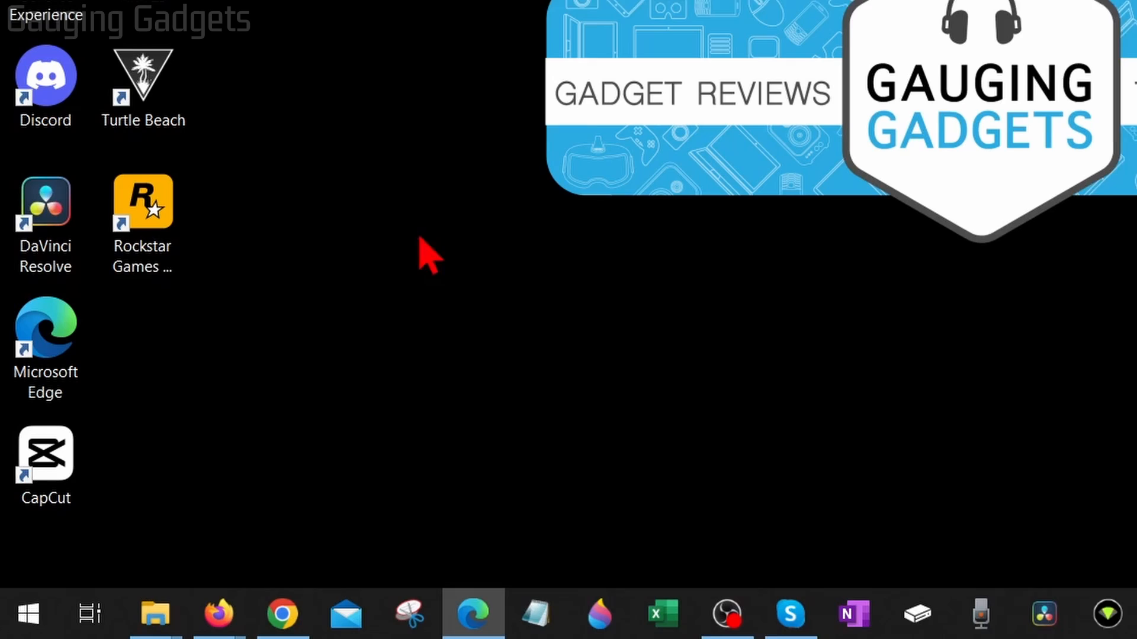
mouse_move(27, 614)
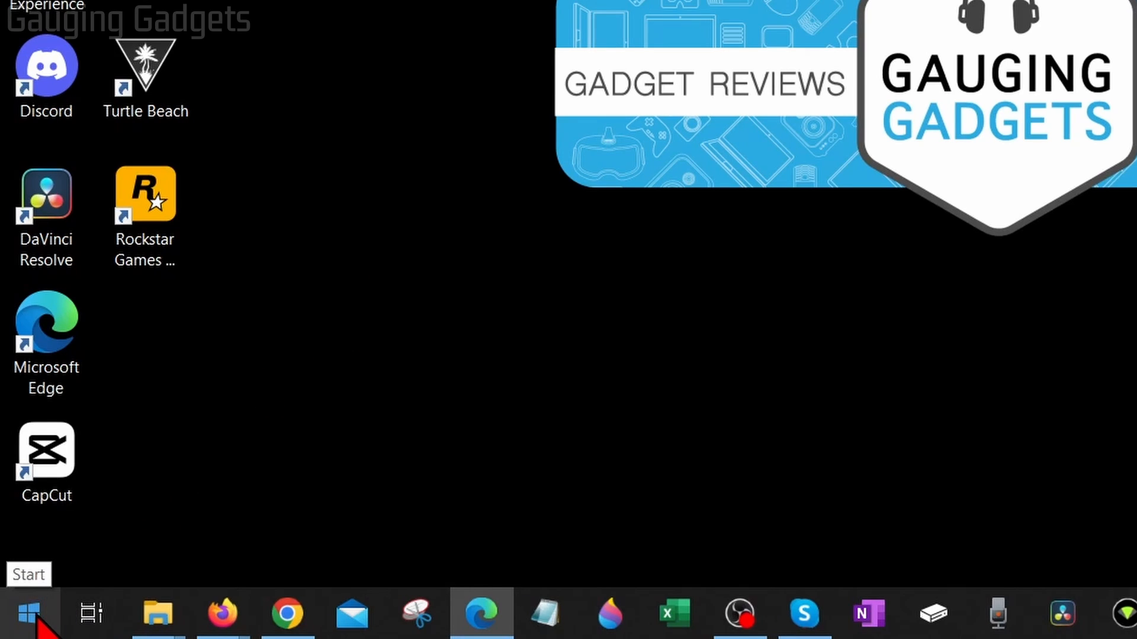
Run %localappdata% from the Start right-click menu to open Local AppData.
right_click(45, 450)
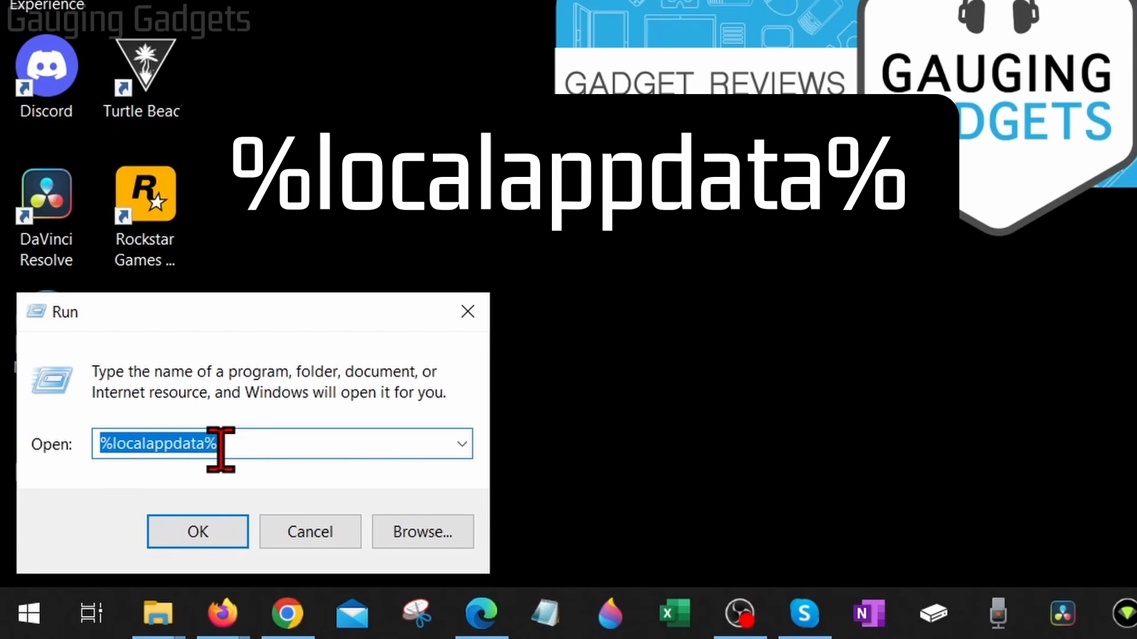
mouse_move(365, 387)
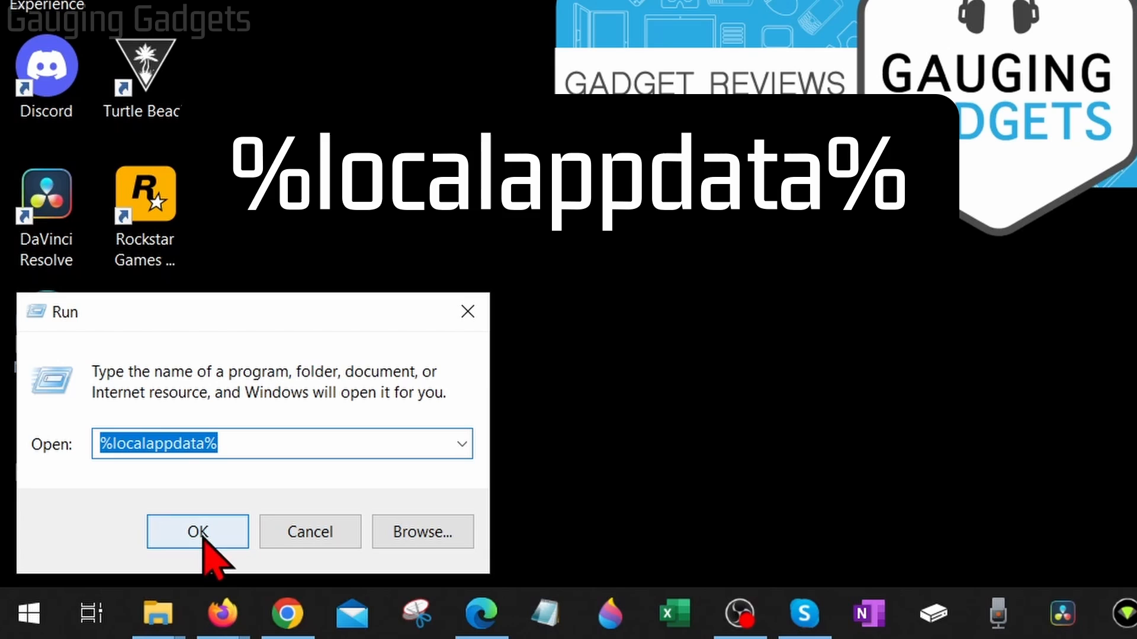
click(197, 532)
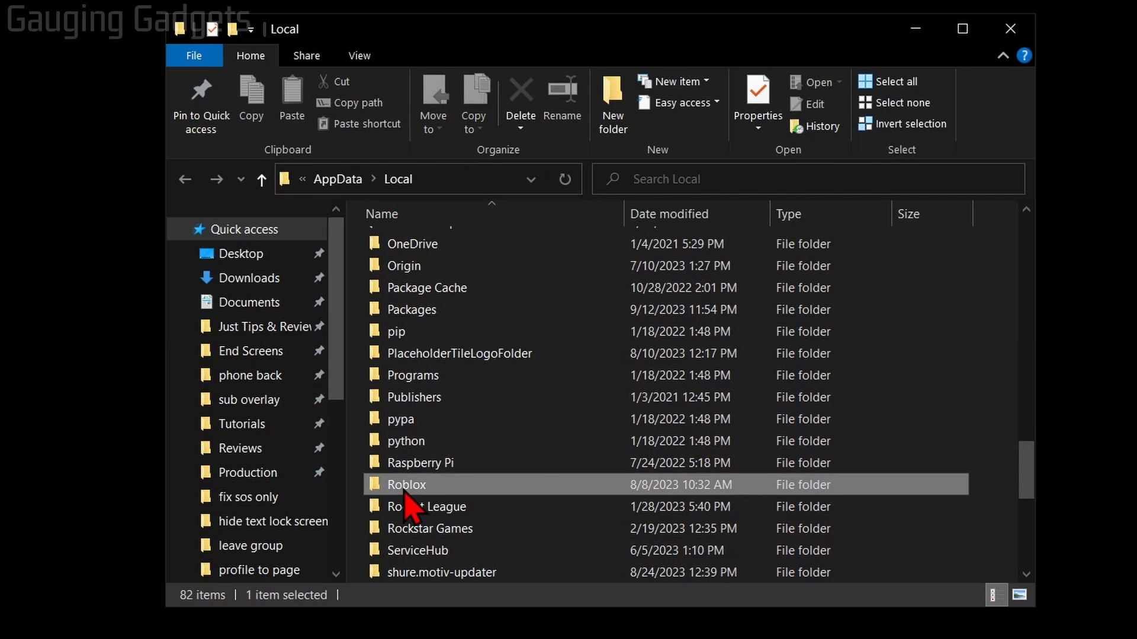
Delete the Roblox folder from AppData\Local and close File Explorer.
right_click(406, 484)
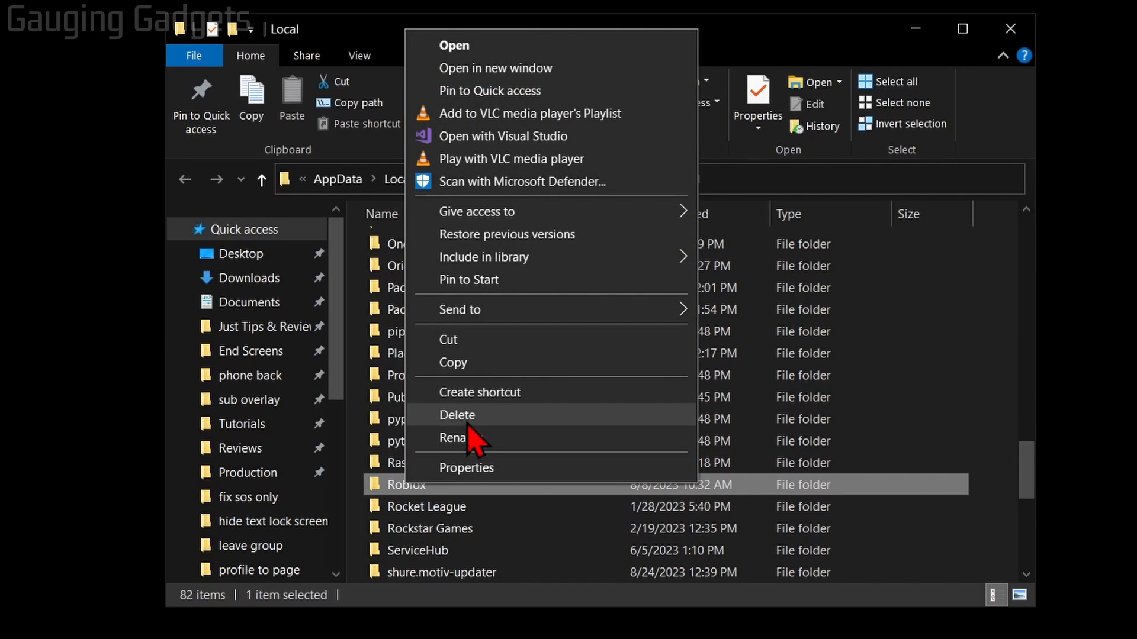
click(456, 415)
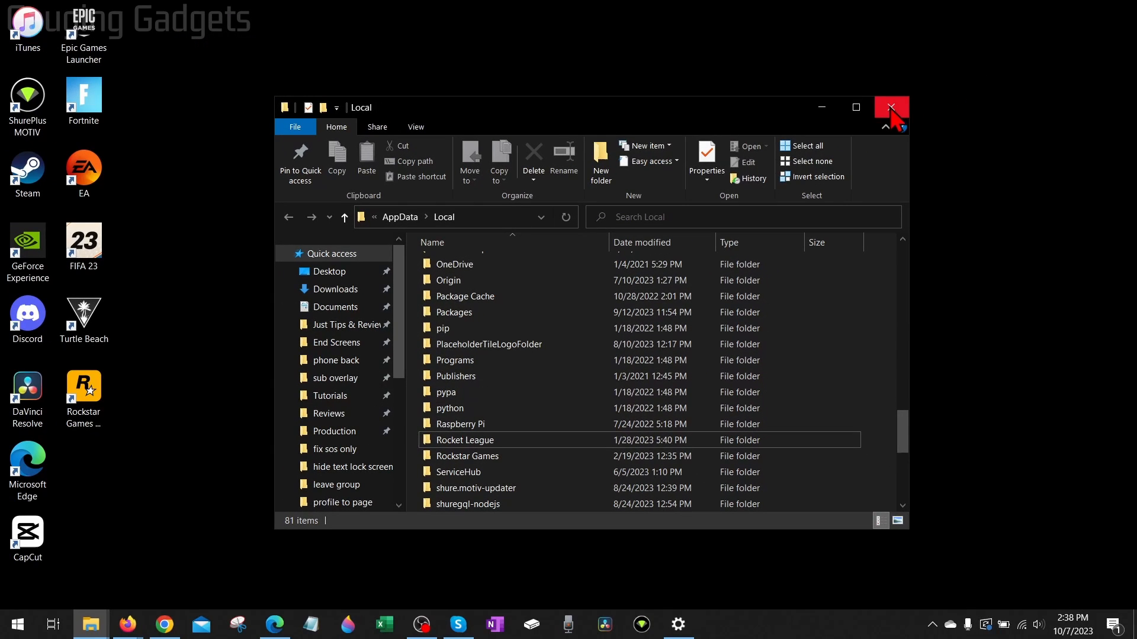
click(891, 106)
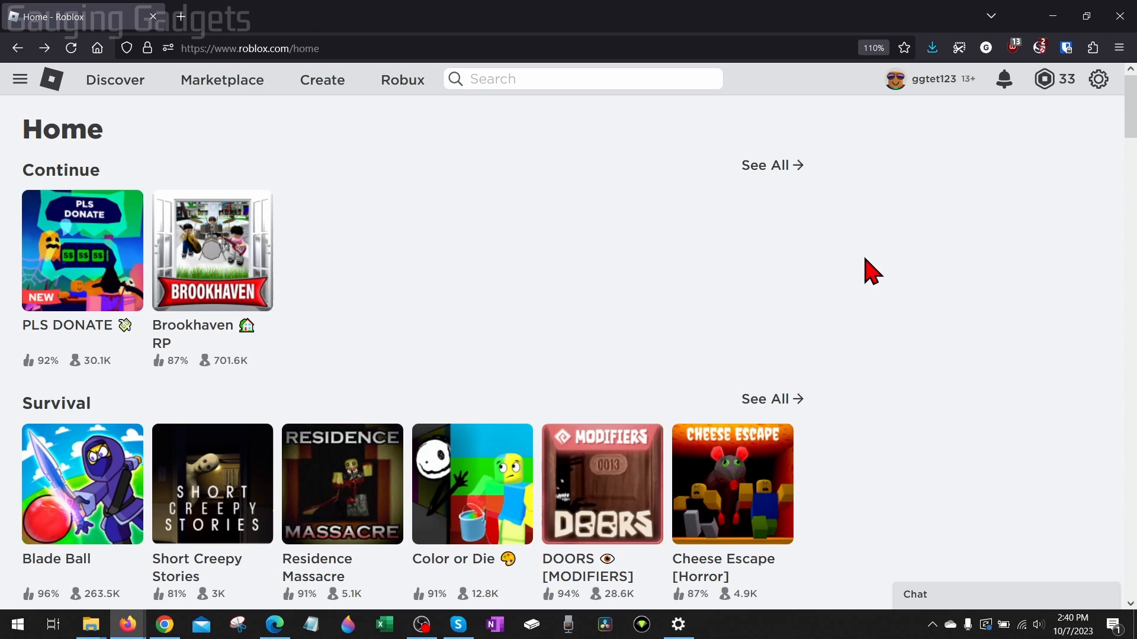
mouse_move(82, 250)
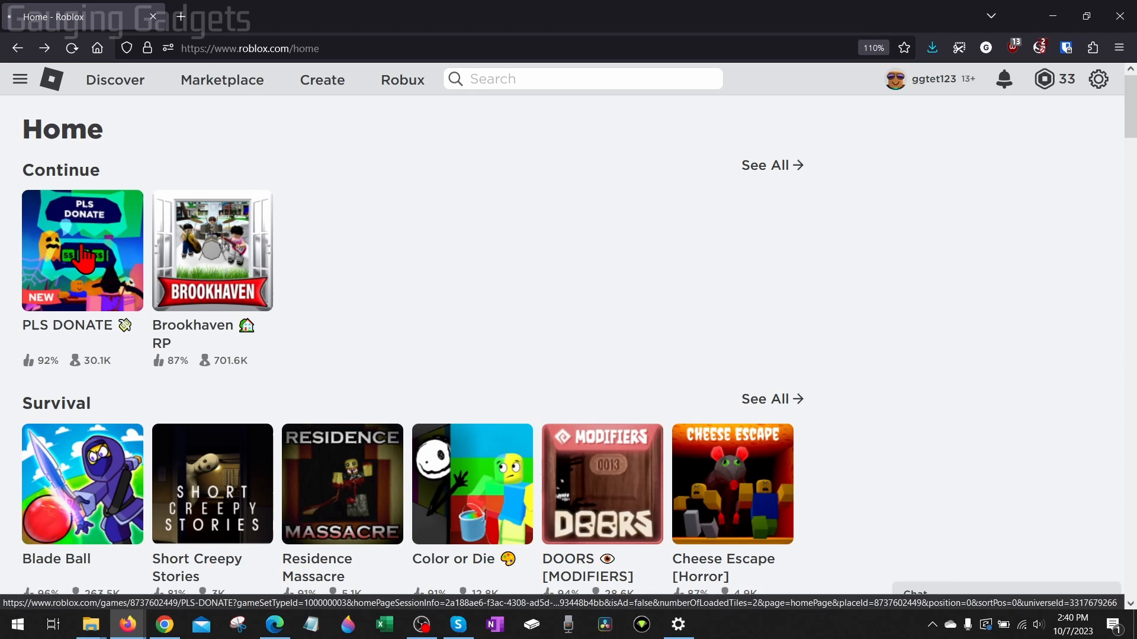
Play PLS DONATE from the Roblox Home page to get RobloxPlayerInstaller.exe downloaded.
click(83, 249)
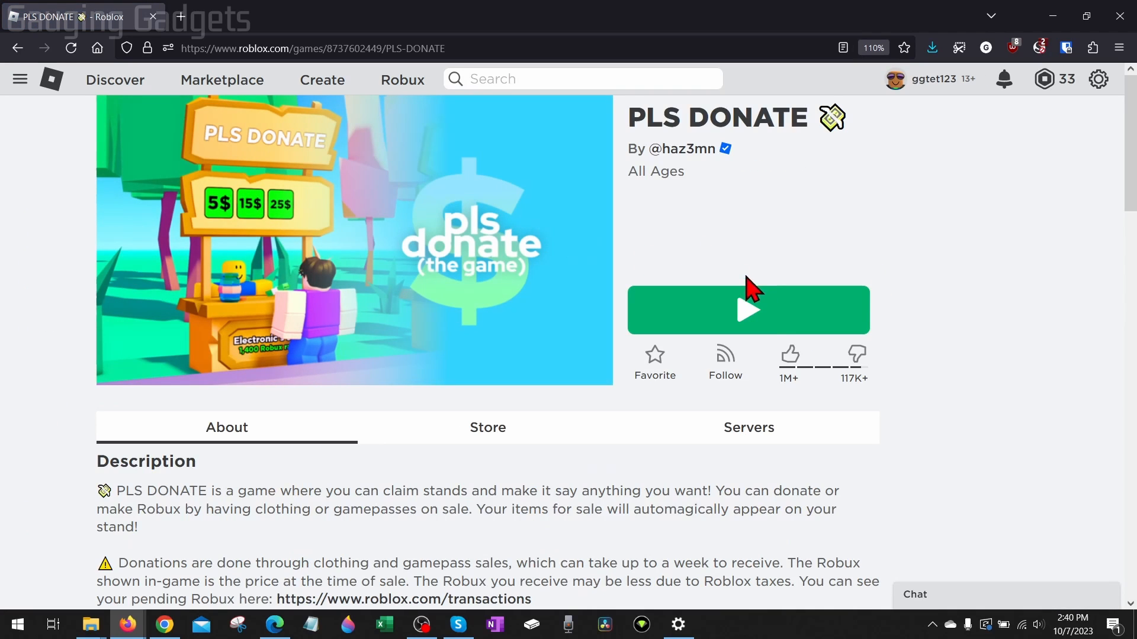
click(748, 309)
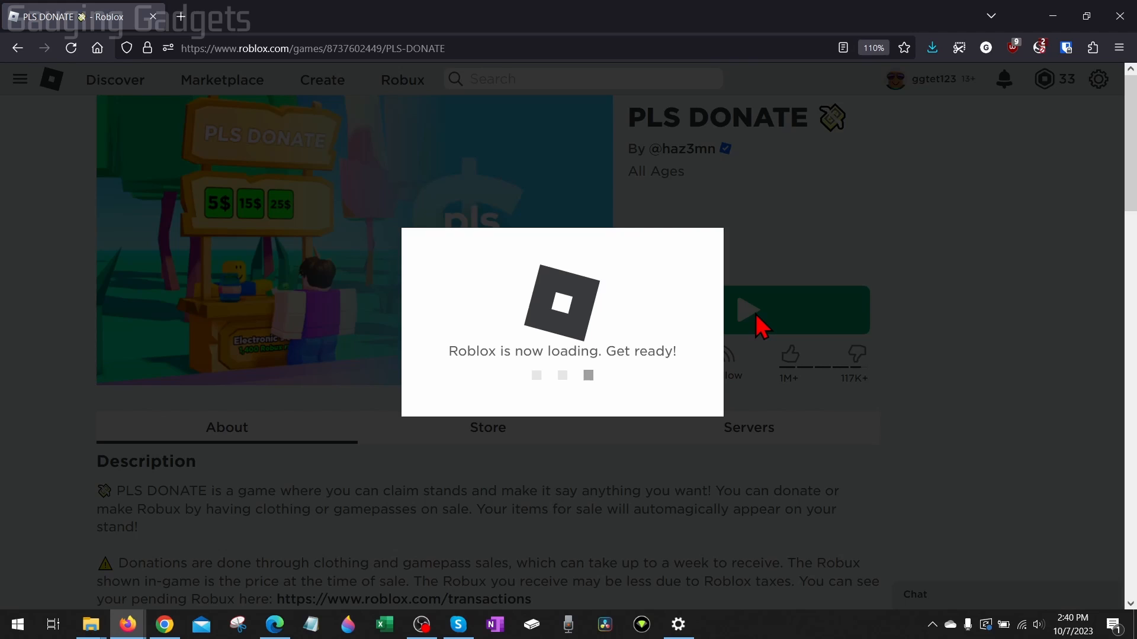
mouse_move(590, 297)
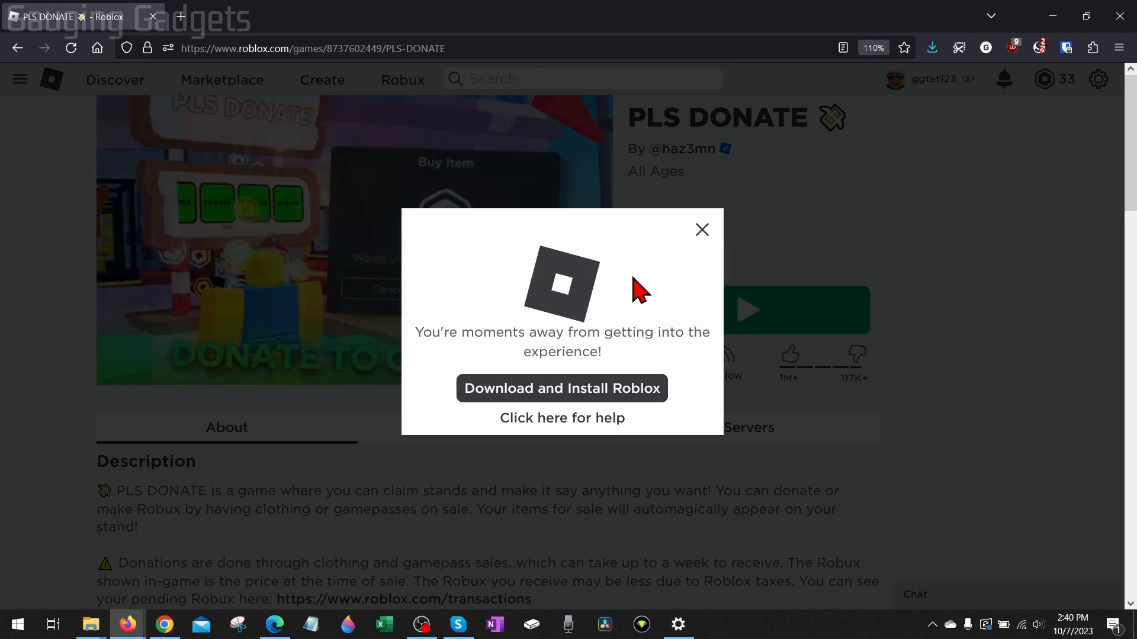
mouse_move(627, 406)
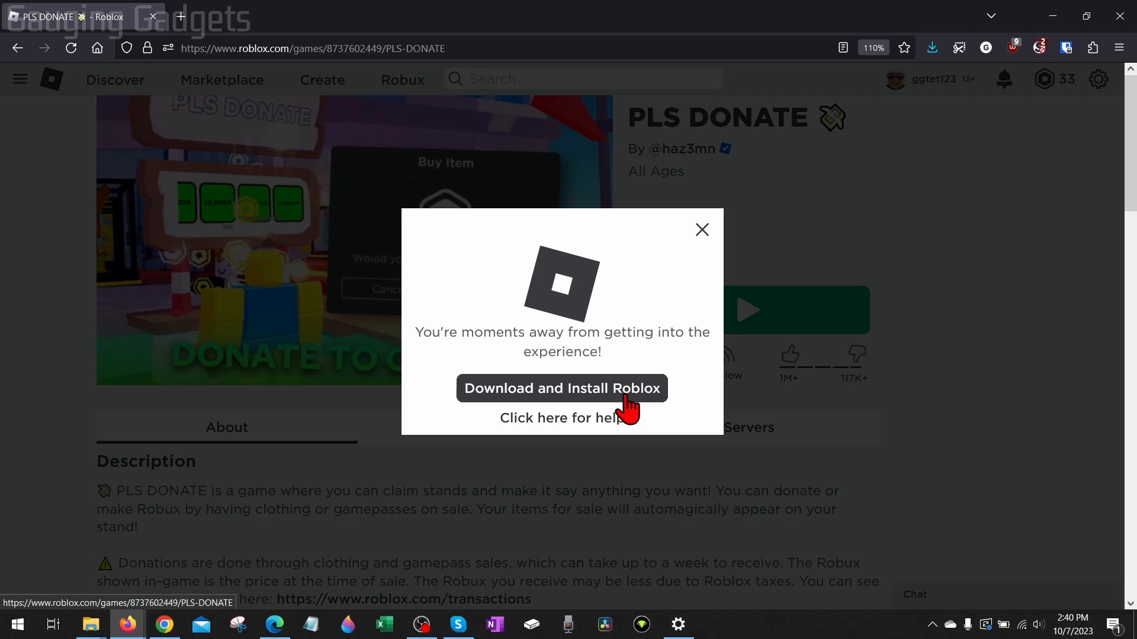
mouse_move(536, 399)
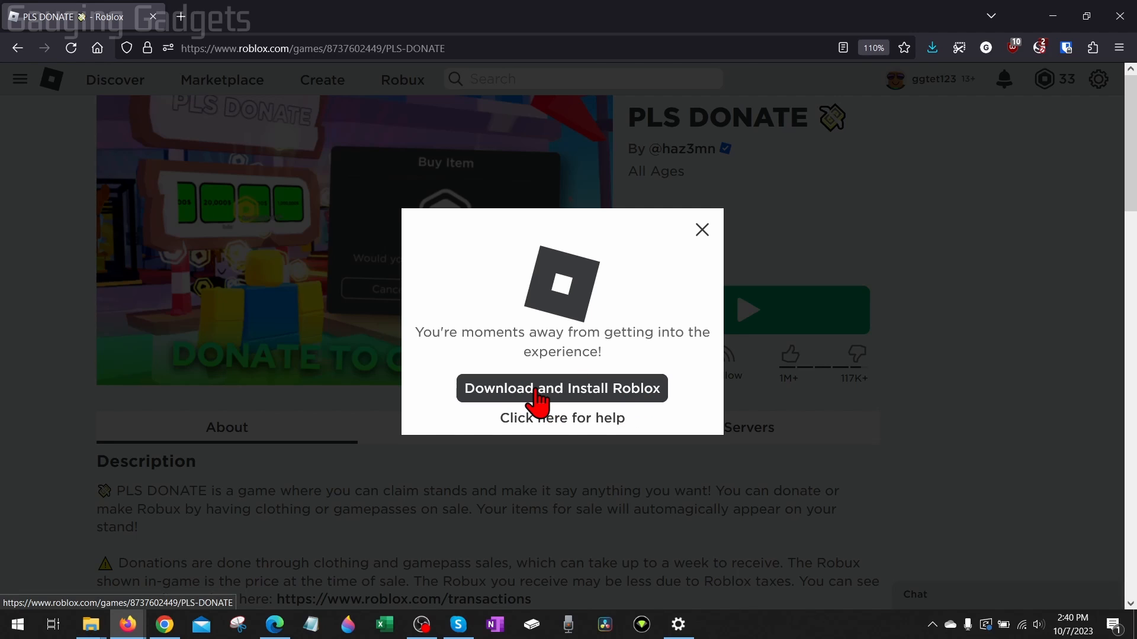
click(561, 388)
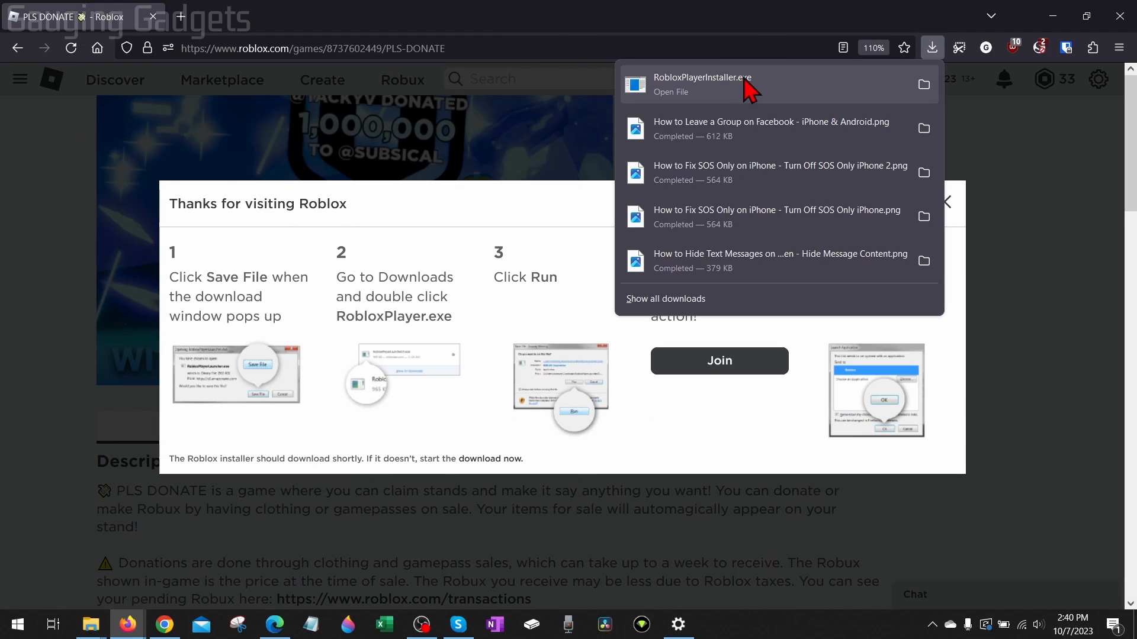
Run RobloxPlayerInstaller.exe to reinstall Roblox, then press Play on PLS DONATE.
click(670, 92)
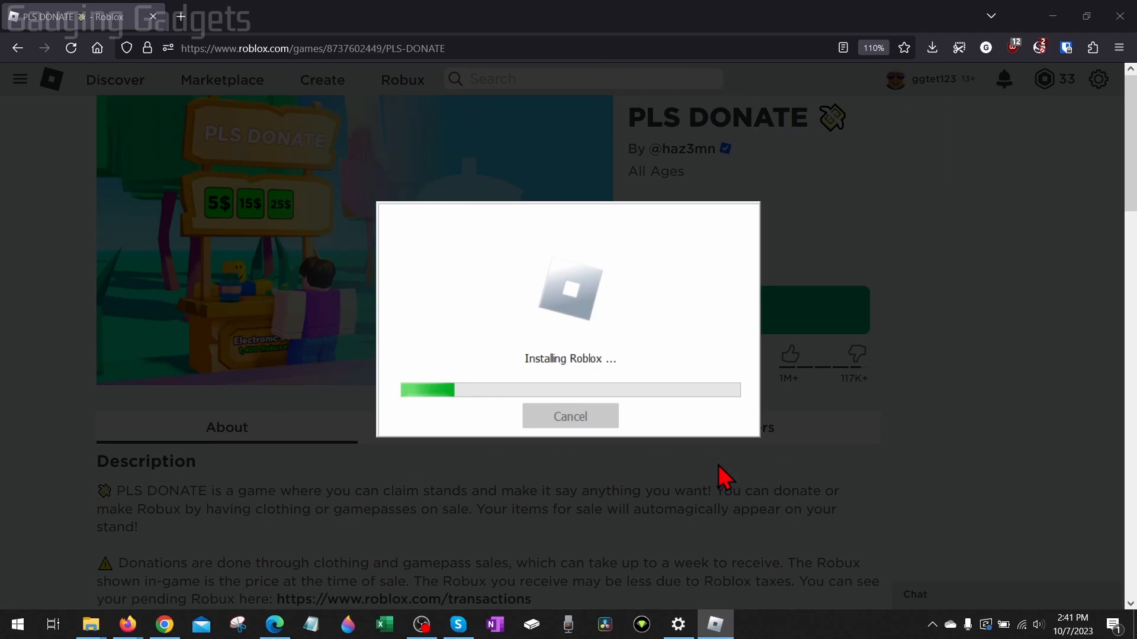
mouse_move(745, 348)
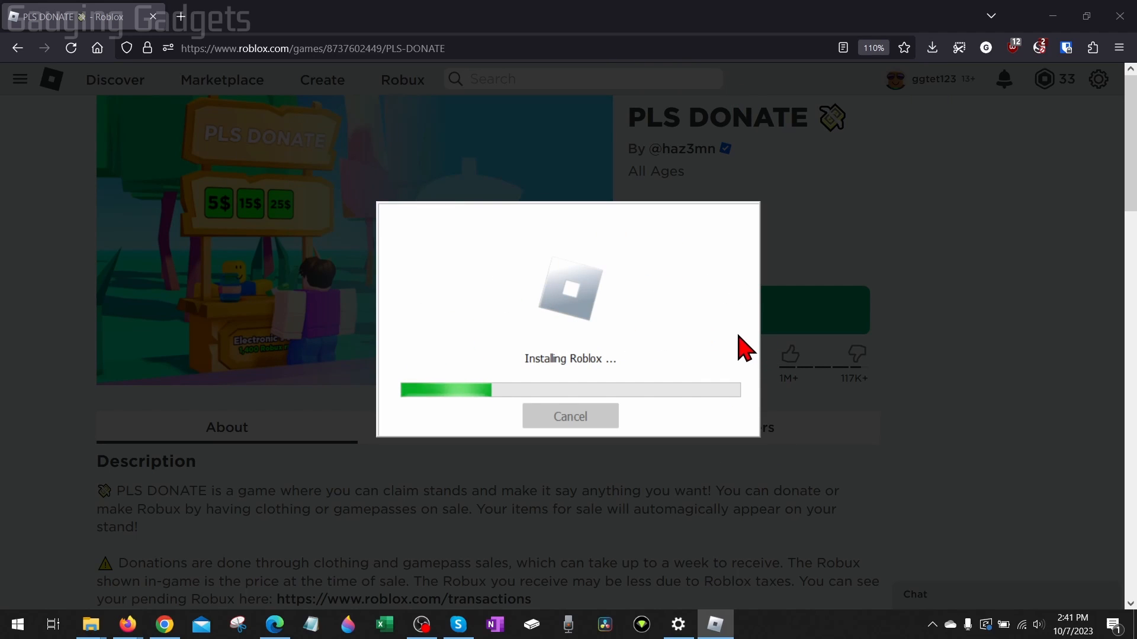
click(569, 416)
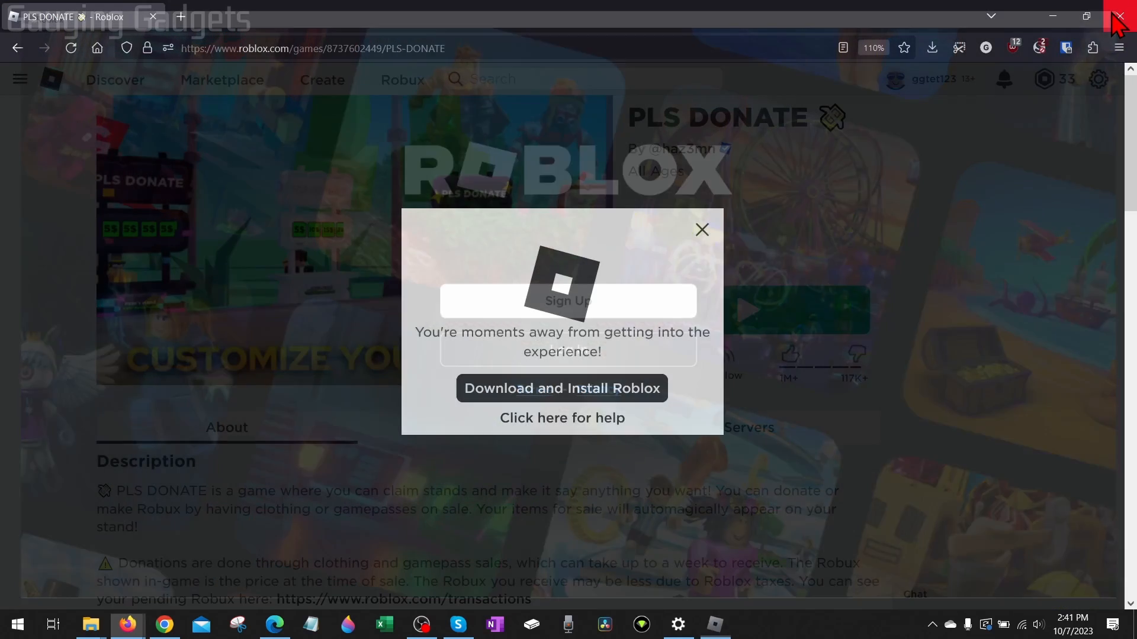
click(701, 230)
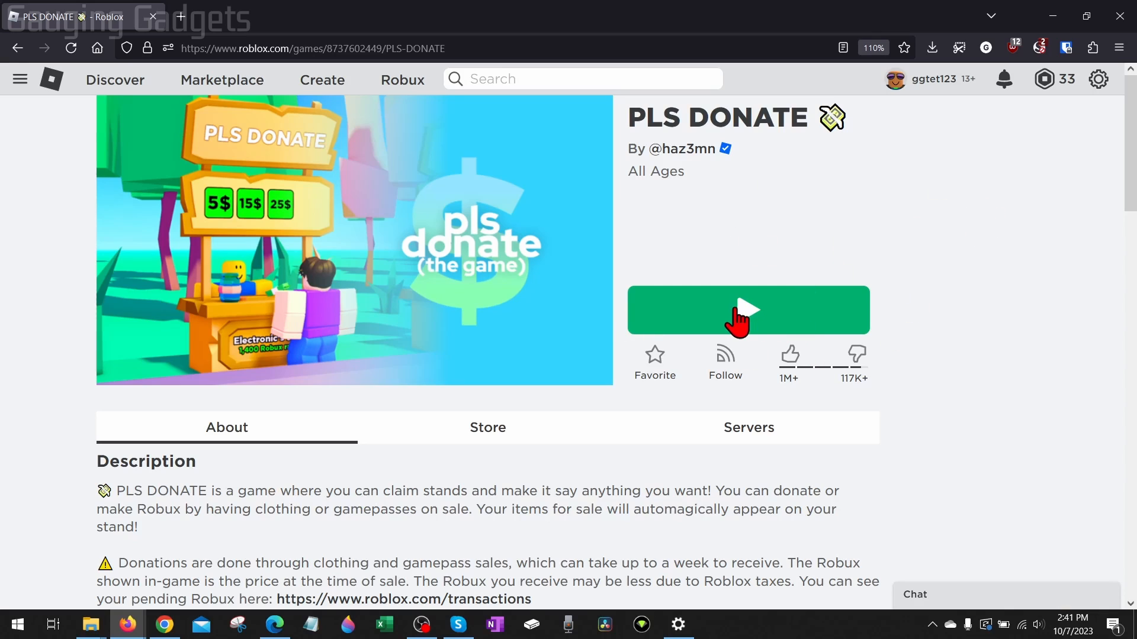
click(748, 309)
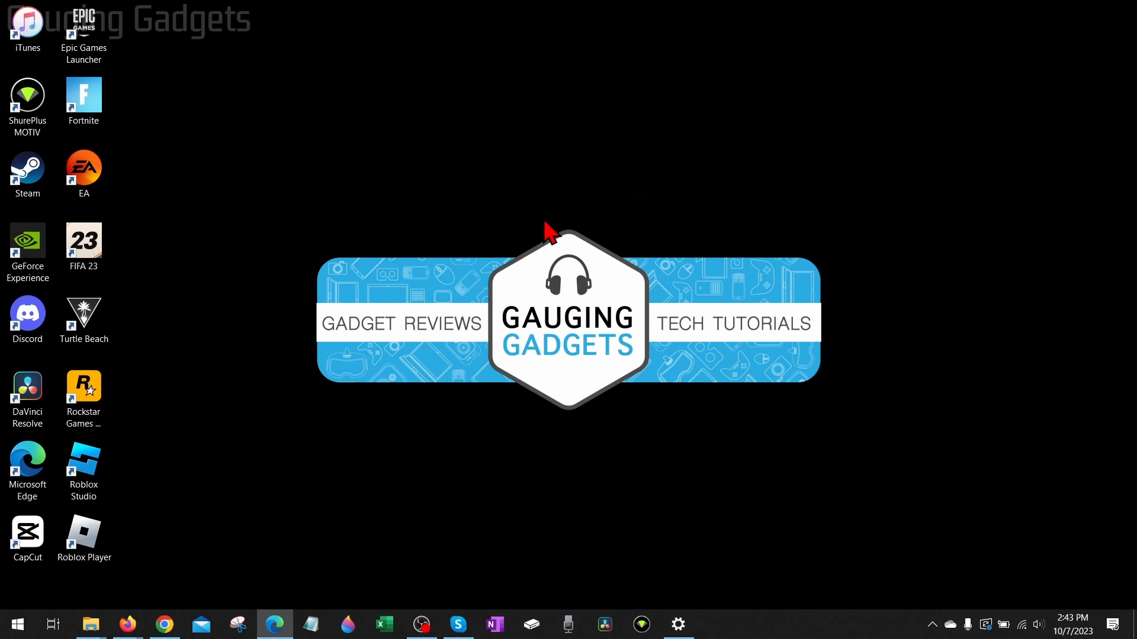
mouse_move(385, 405)
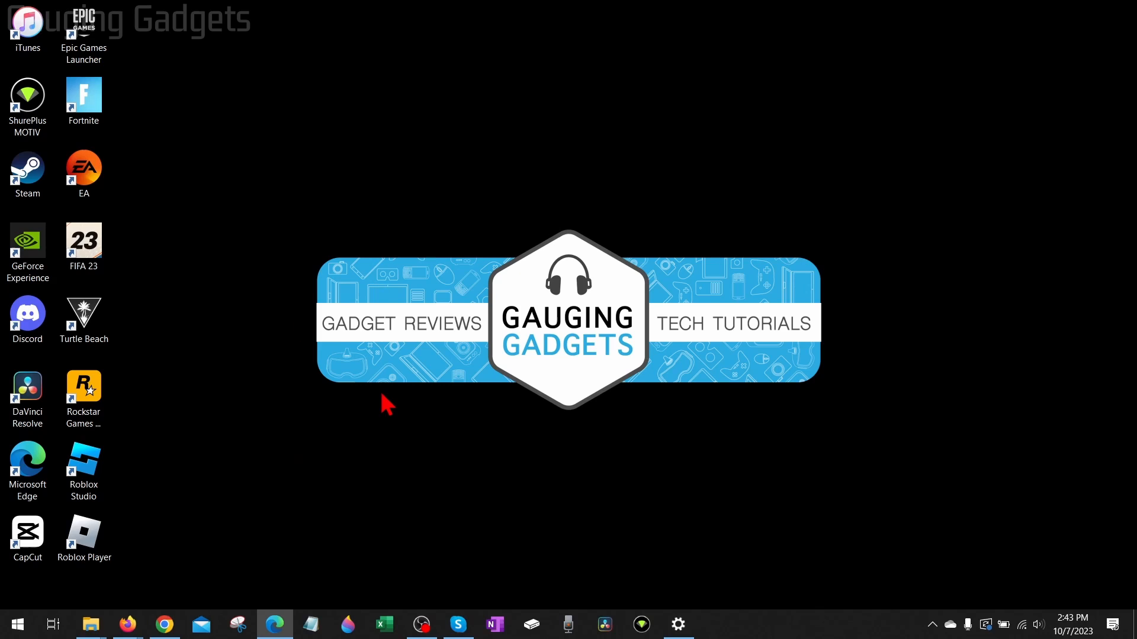
mouse_move(355, 362)
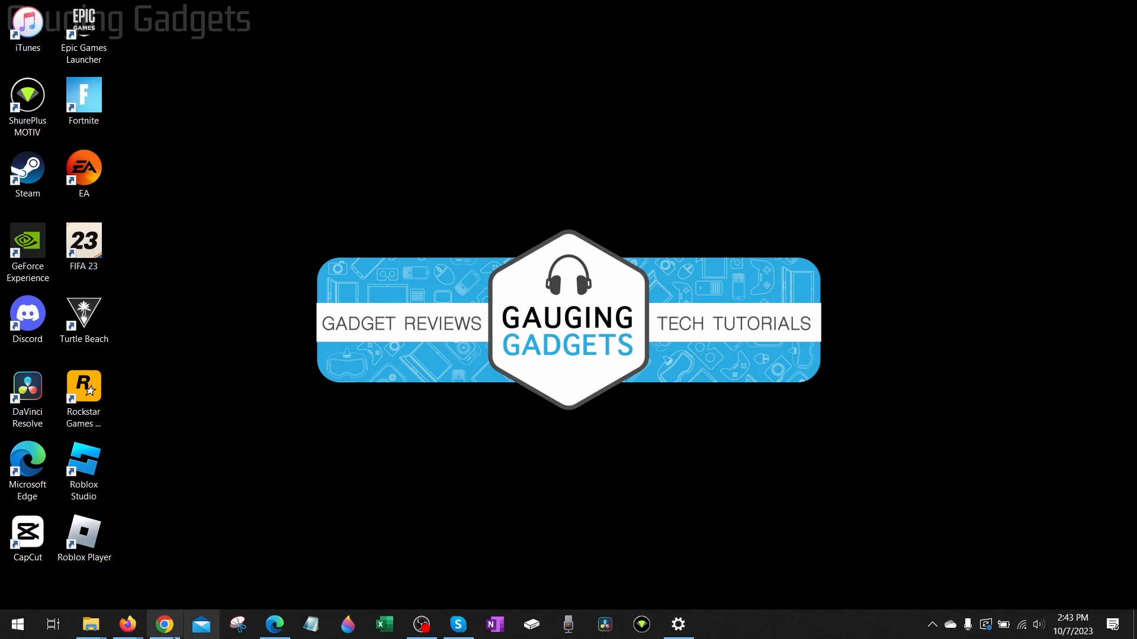
Search 'store' from the Start menu to find Microsoft Store.
click(16, 623)
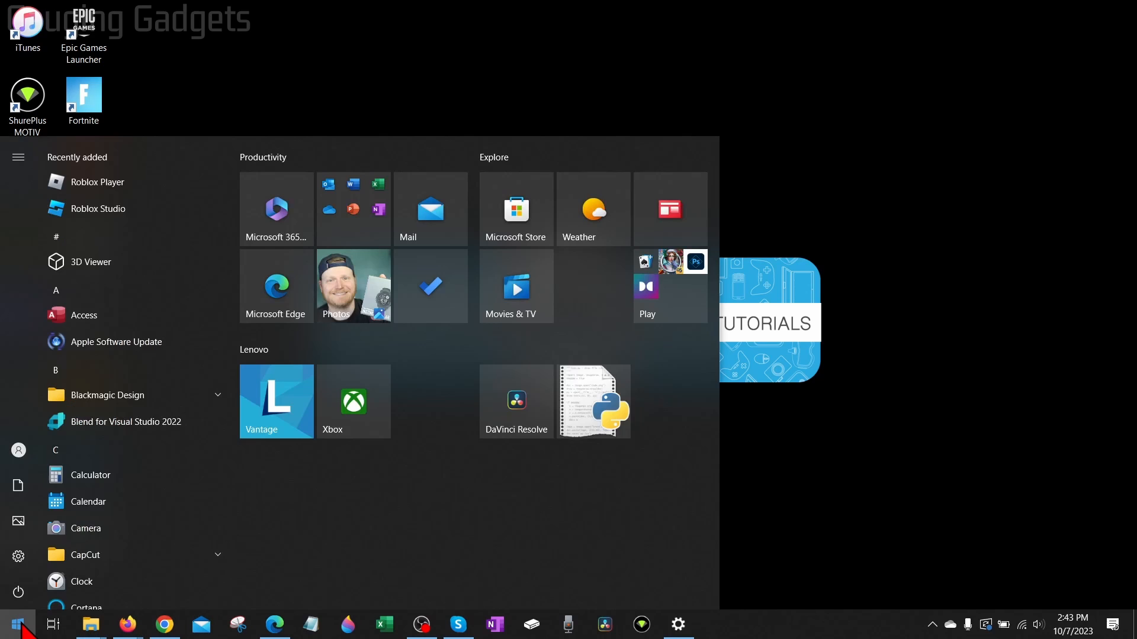
text(store)
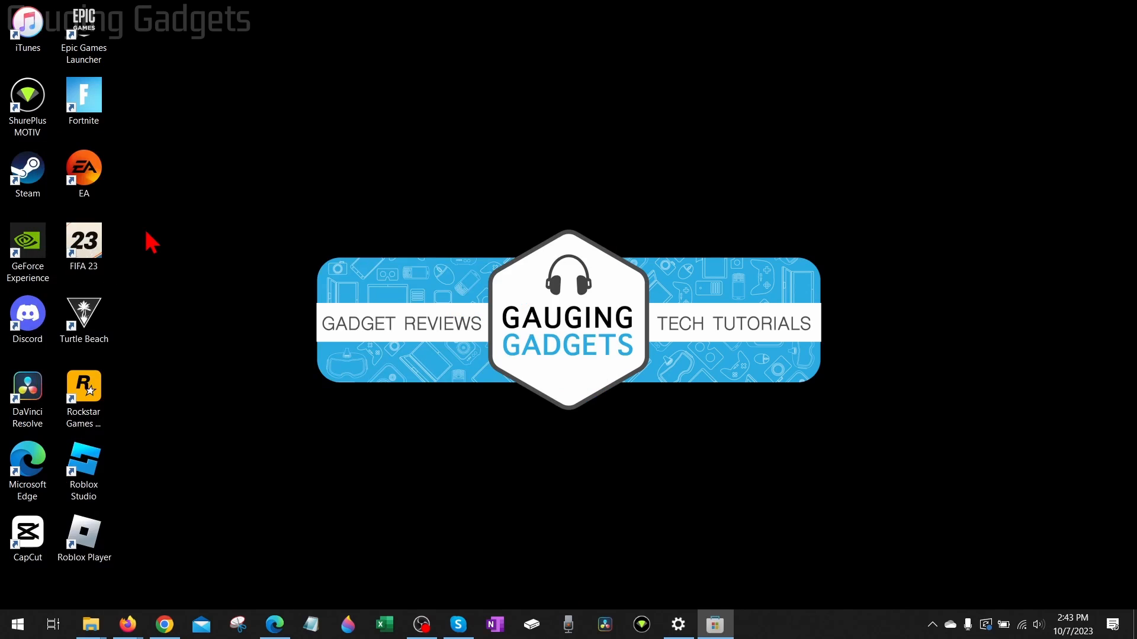
Search Microsoft Store for 'roblox' to reach the Roblox app page.
click(714, 623)
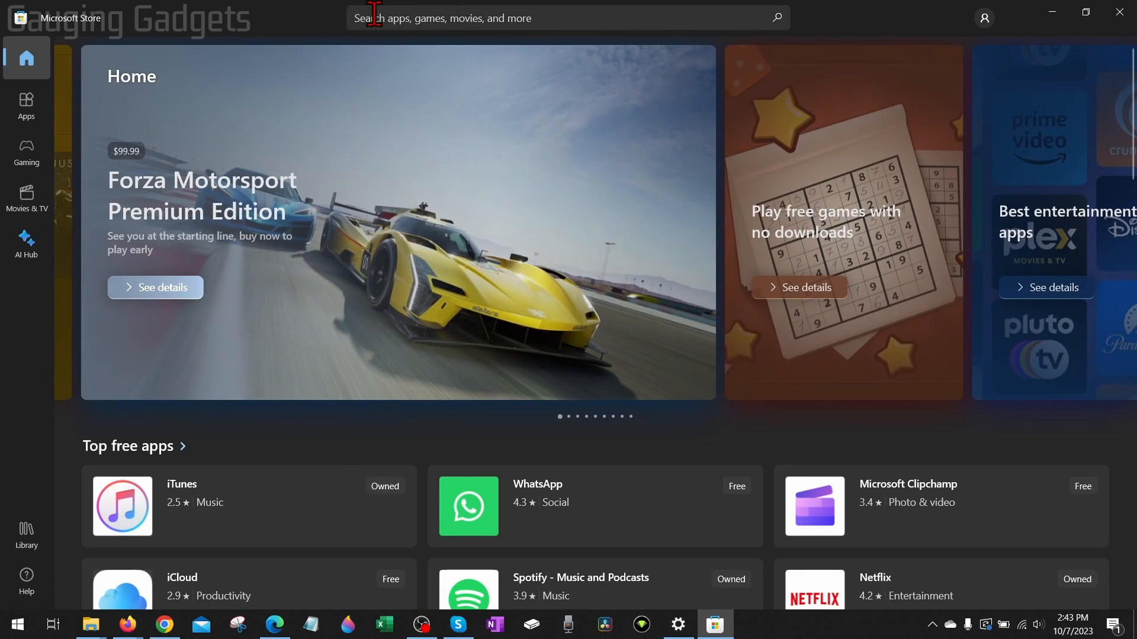
text(roblox)
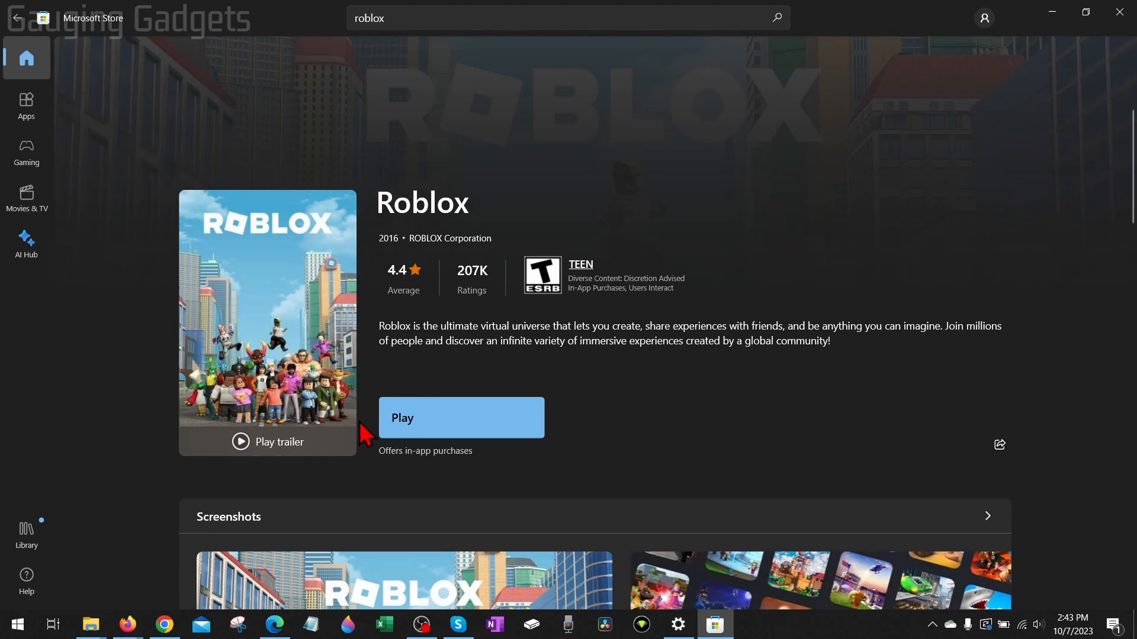
mouse_move(355, 406)
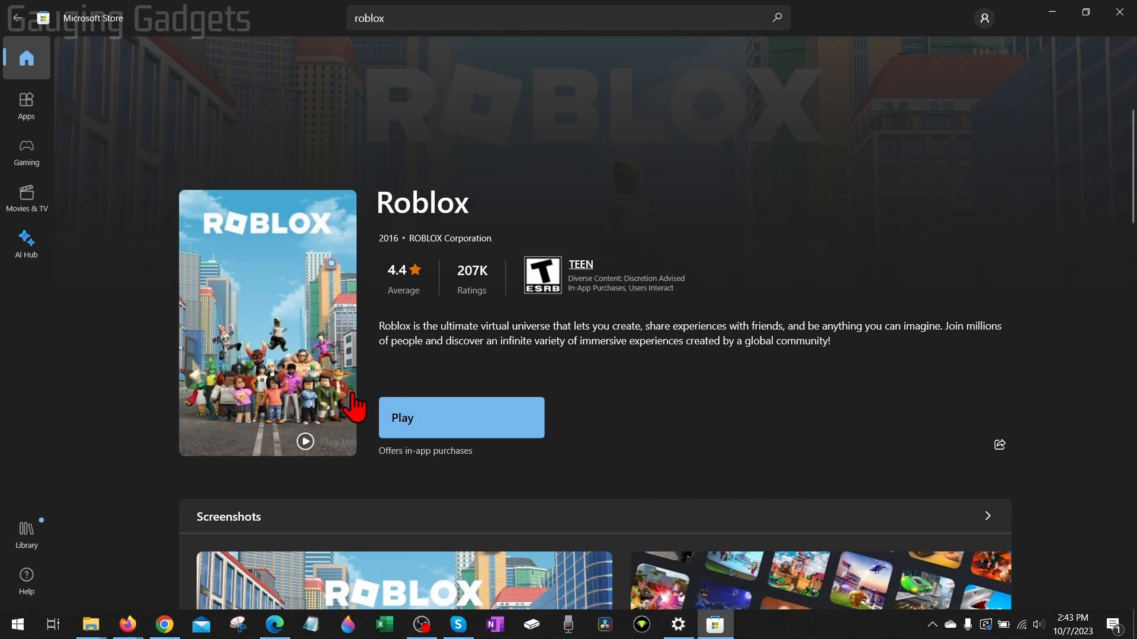
mouse_move(820, 353)
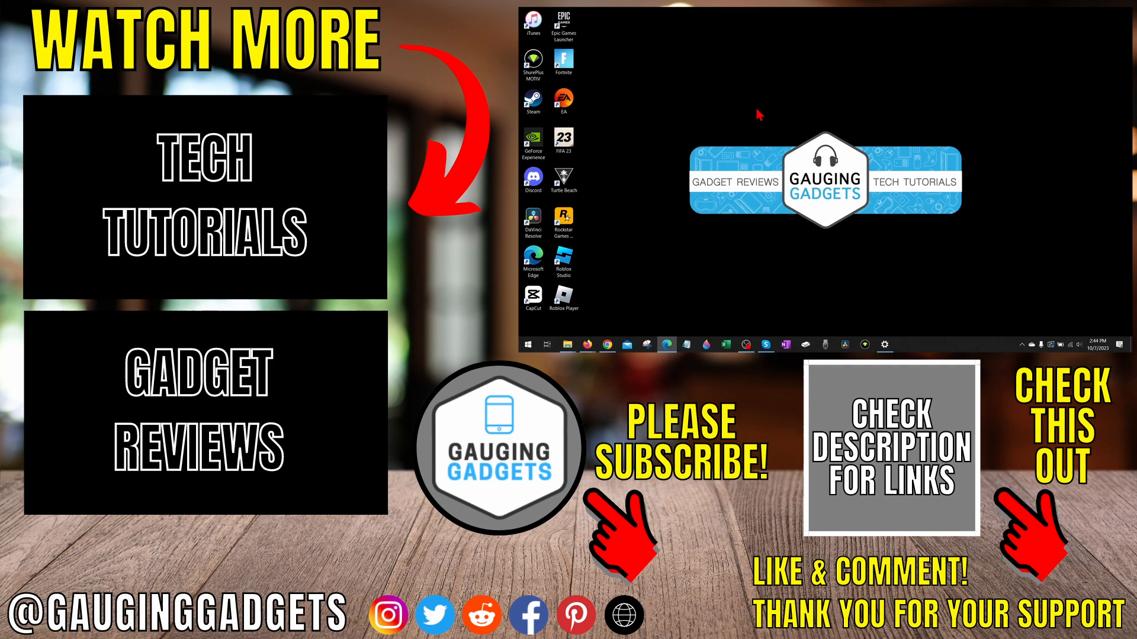
mouse_move(818, 116)
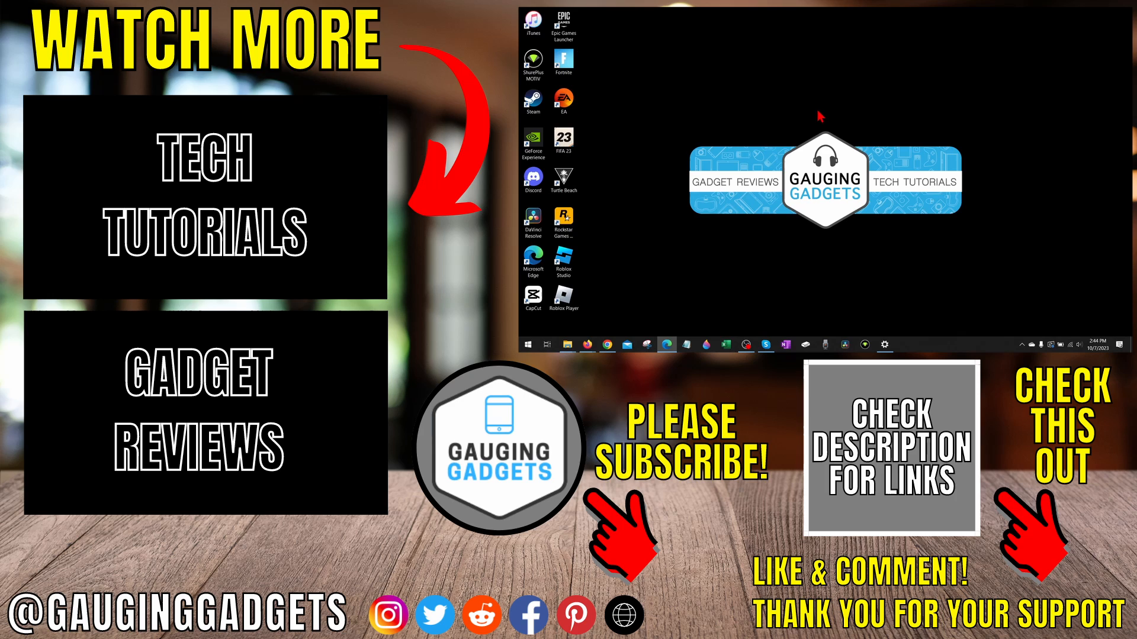
mouse_move(818, 116)
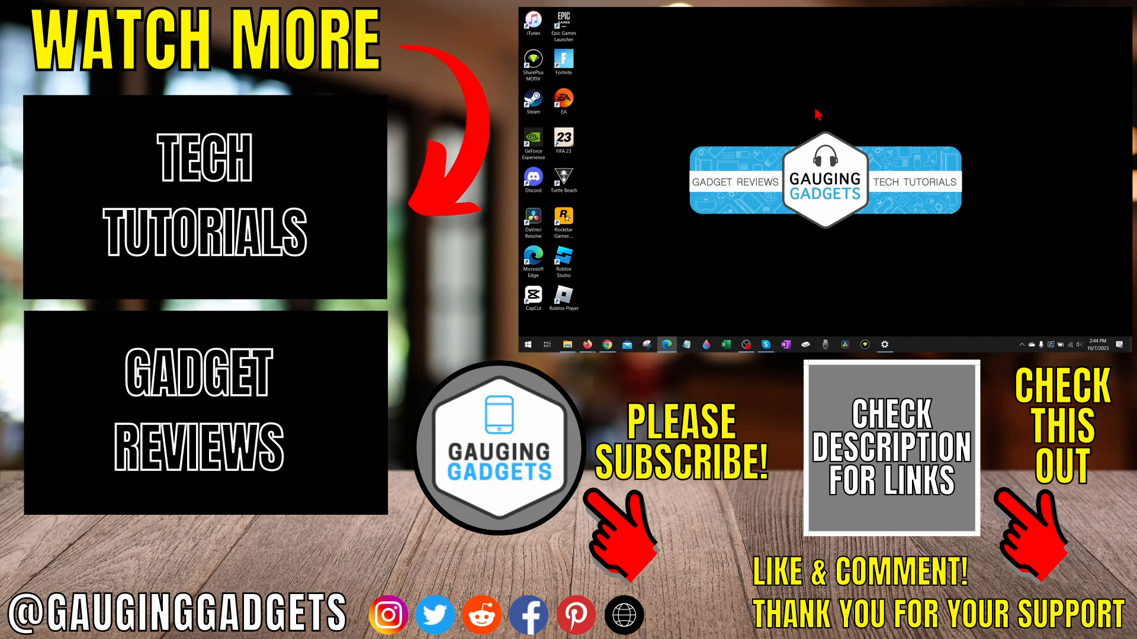
mouse_move(822, 112)
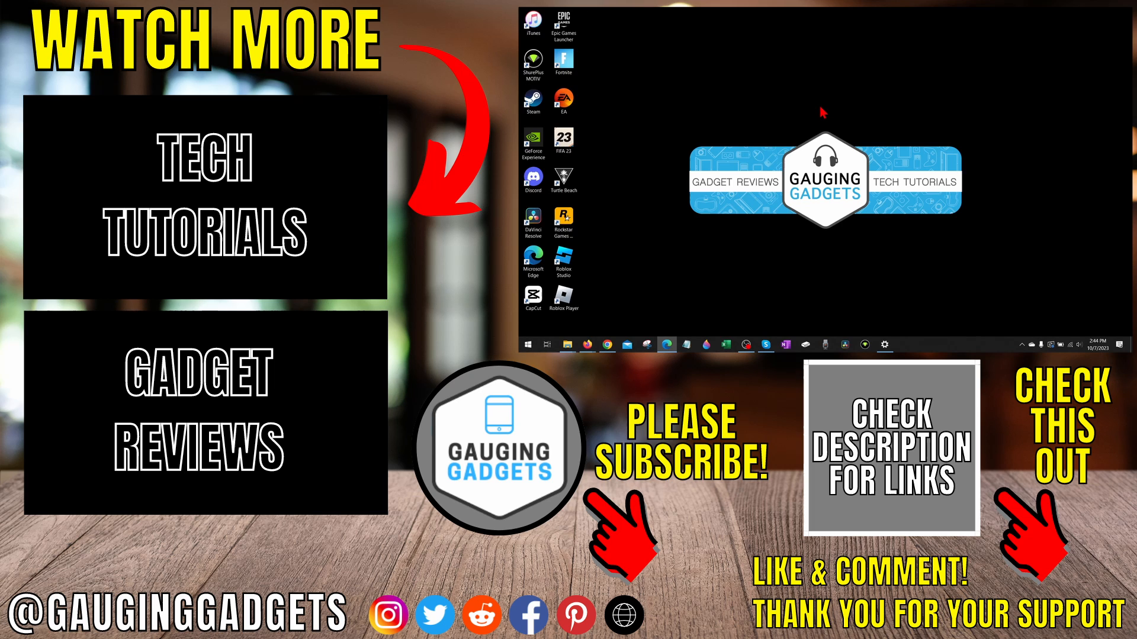